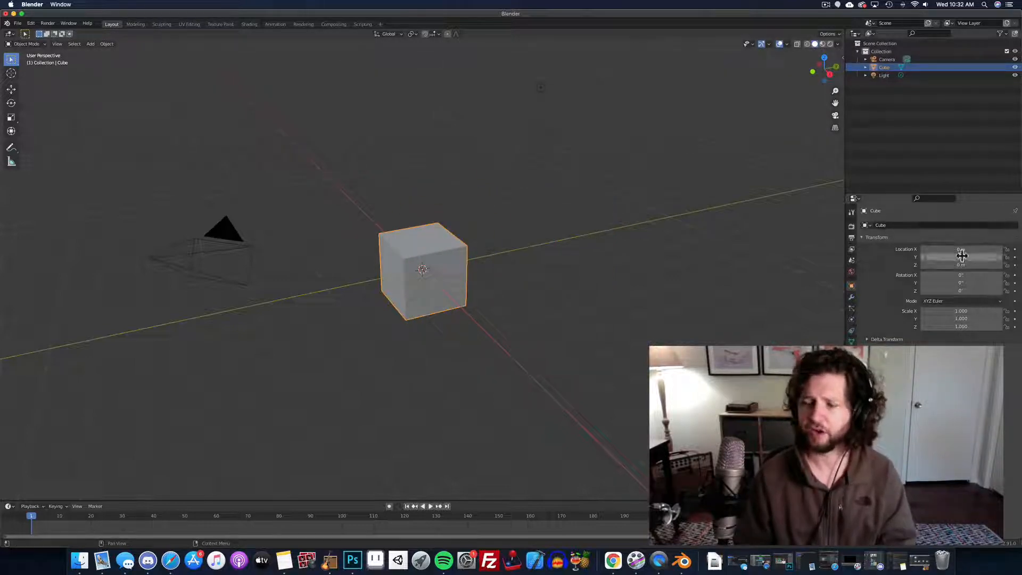
{"action": "mouse_move", "coordinate": [960, 253]}
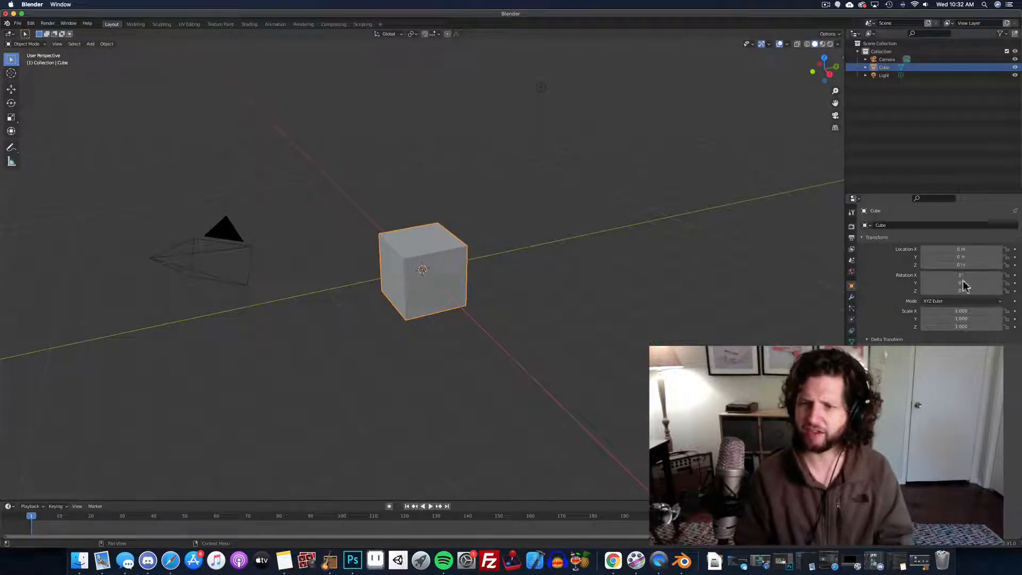
{"action": "mouse_move", "coordinate": [964, 253]}
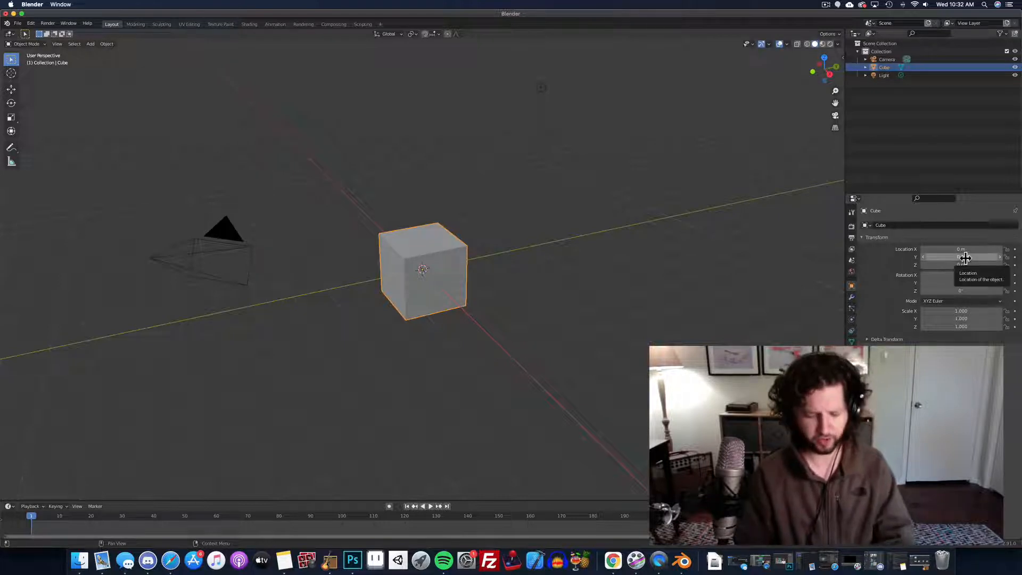
Insert location, rotation and scale keyframes on the cube at frame 1
{"action": "left_click", "coordinate": [958, 256]}
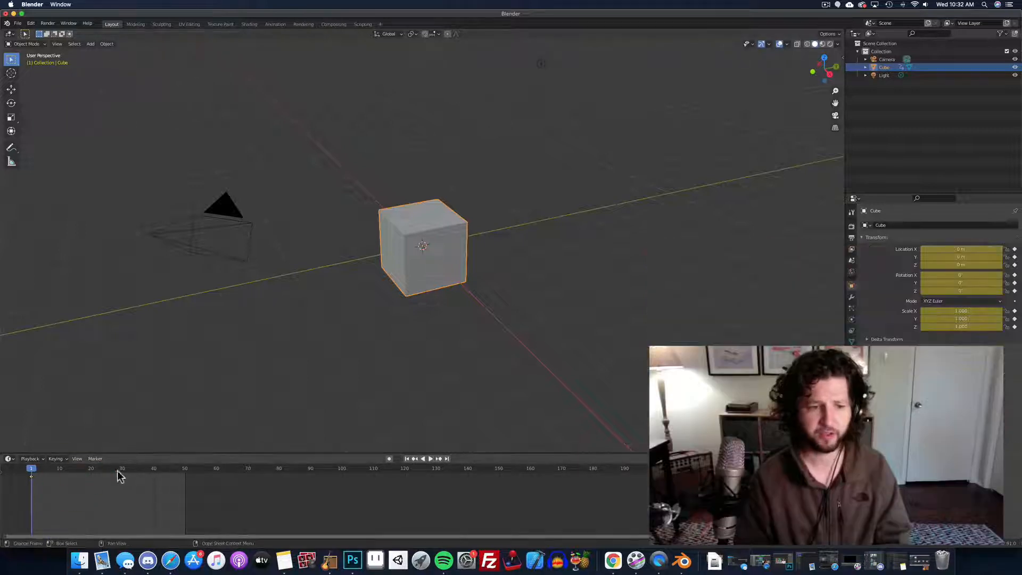
At frame 25, shift the cube's location and shrink its X and Y scale
{"action": "left_click", "coordinate": [107, 468]}
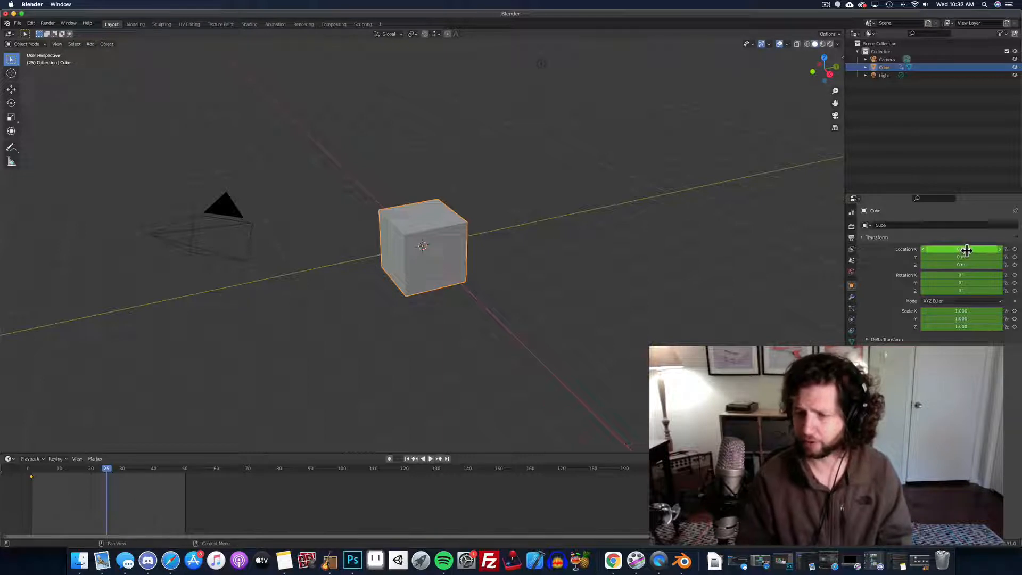
{"action": "left_click_drag", "start_coordinate": [964, 249], "coordinate": [970, 249]}
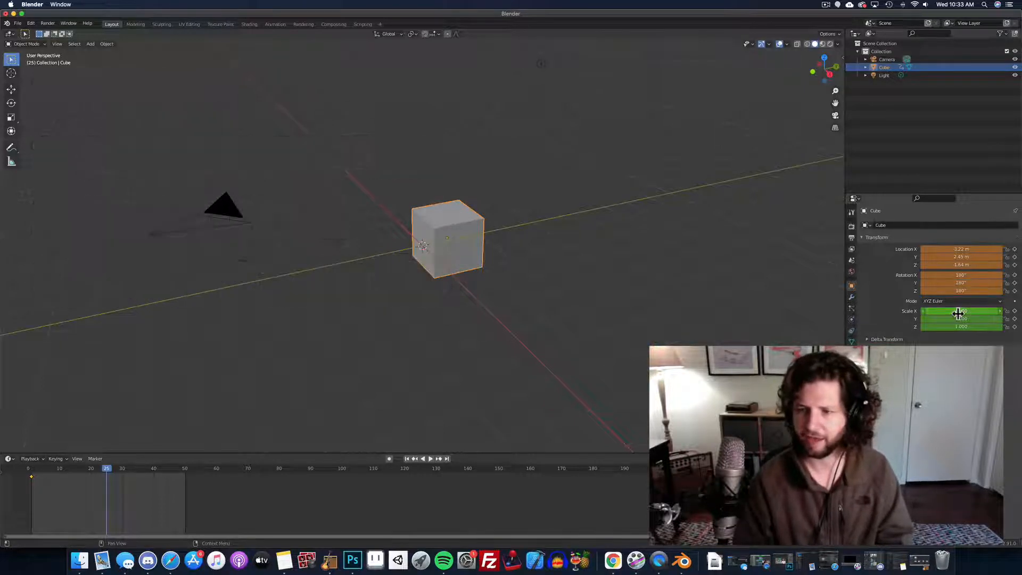
{"action": "left_click_drag", "start_coordinate": [961, 311], "coordinate": [958, 311]}
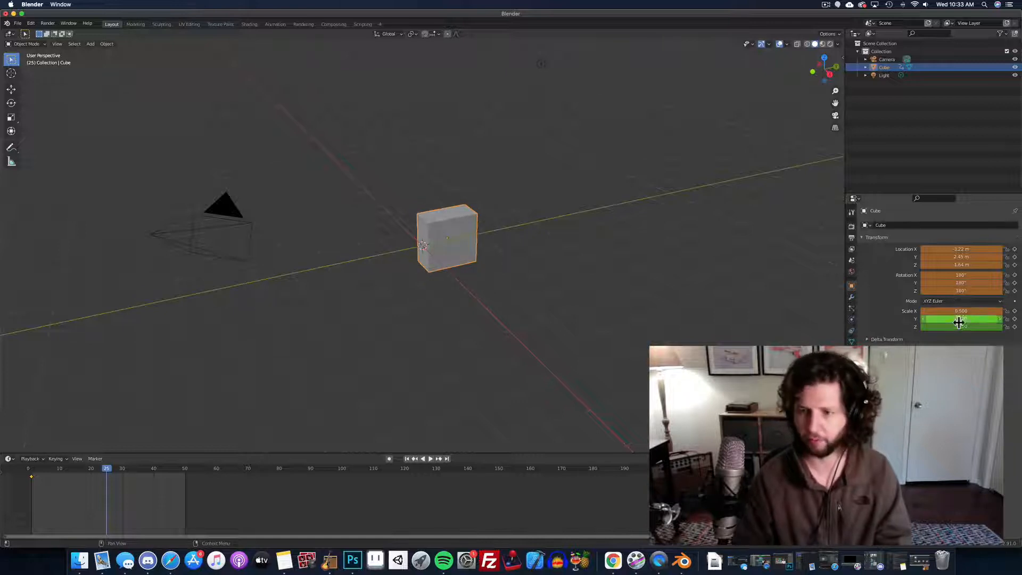
{"action": "left_click_drag", "start_coordinate": [957, 325], "coordinate": [961, 325]}
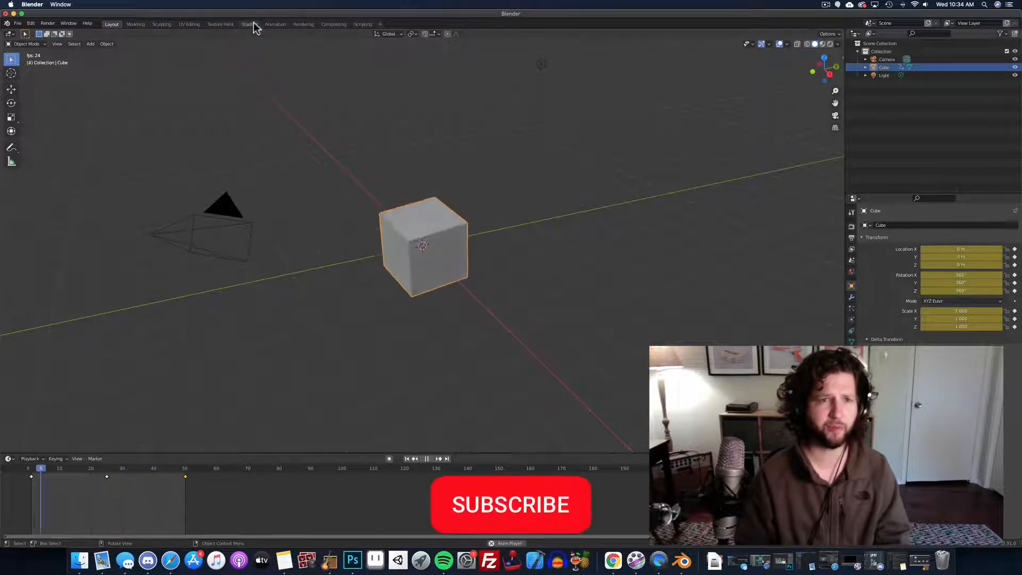
Switch to the Animation workspace and show the keyframes as curves in the Graph Editor
{"action": "left_click", "coordinate": [275, 24]}
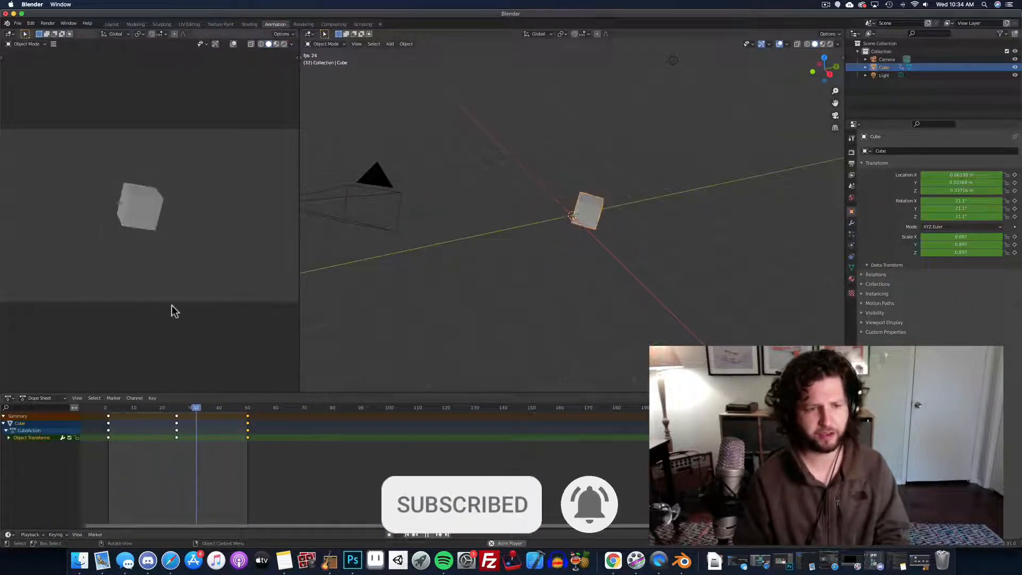
{"action": "left_click", "coordinate": [76, 398]}
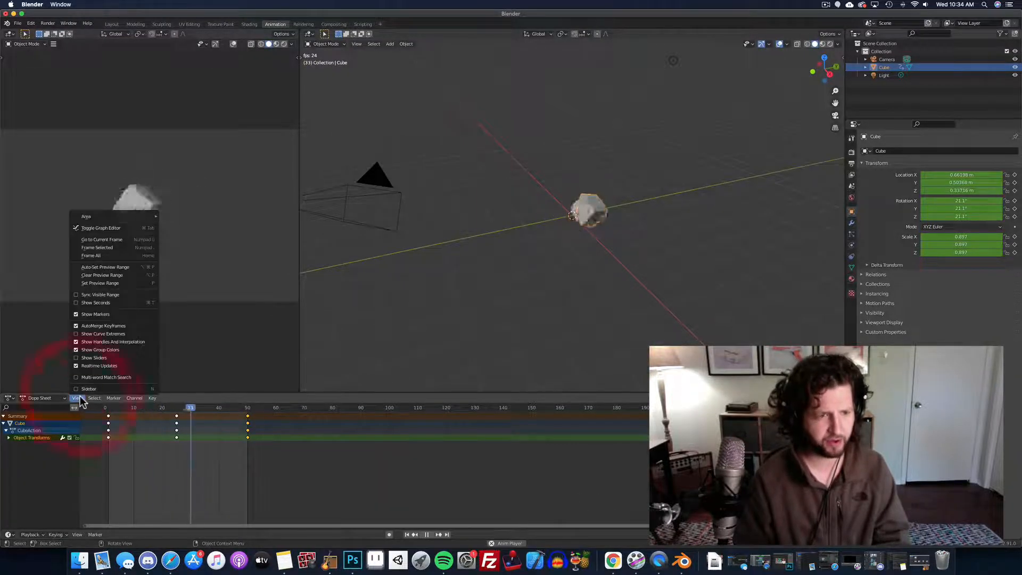
{"action": "left_click", "coordinate": [101, 227]}
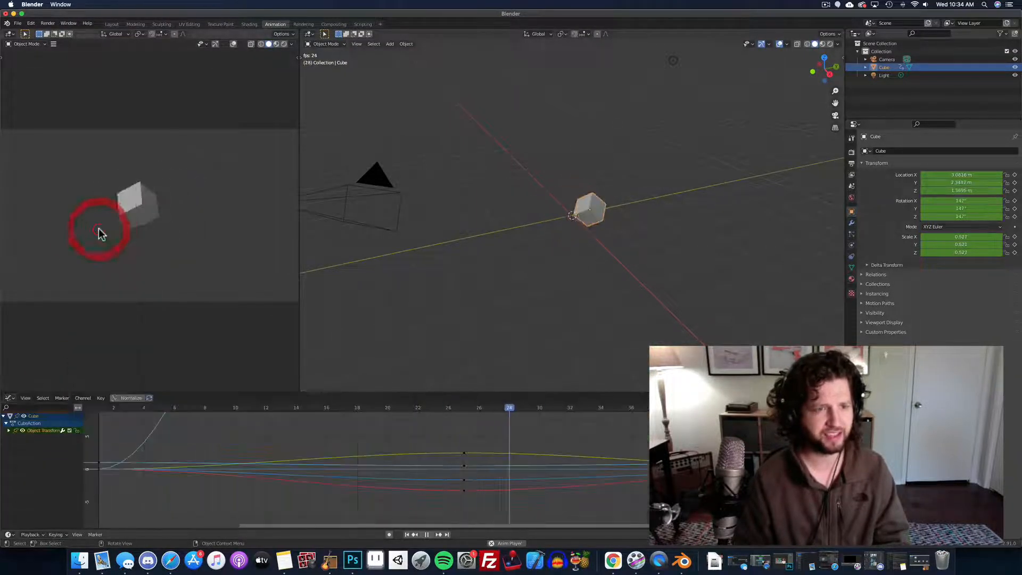